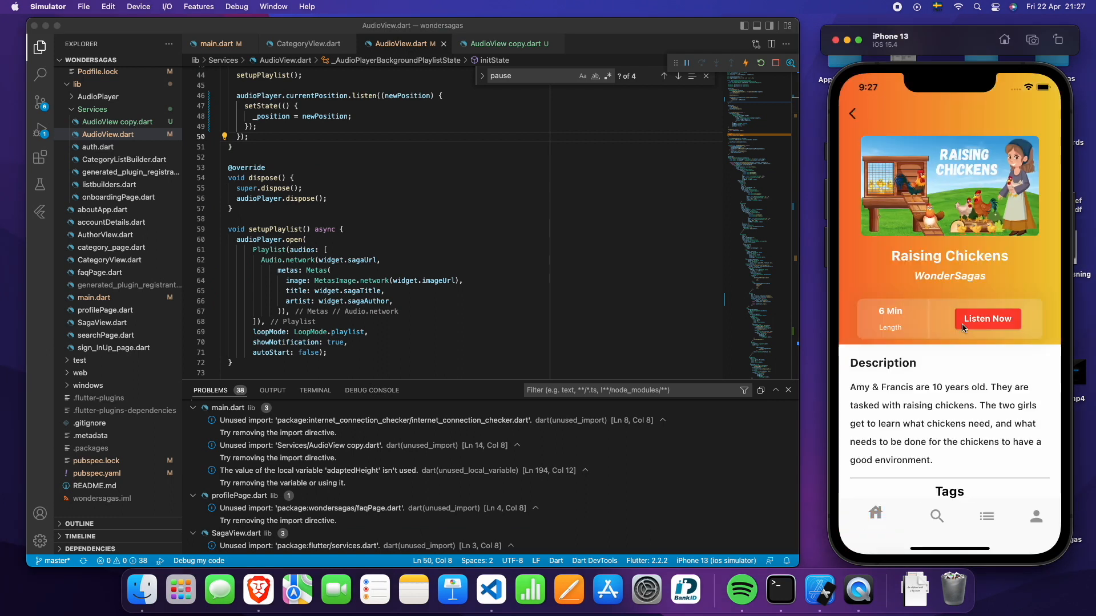
# - Scroll AudioView.dart so the Slider widget and its onChanged handler are visible
pyautogui.click(986, 319)
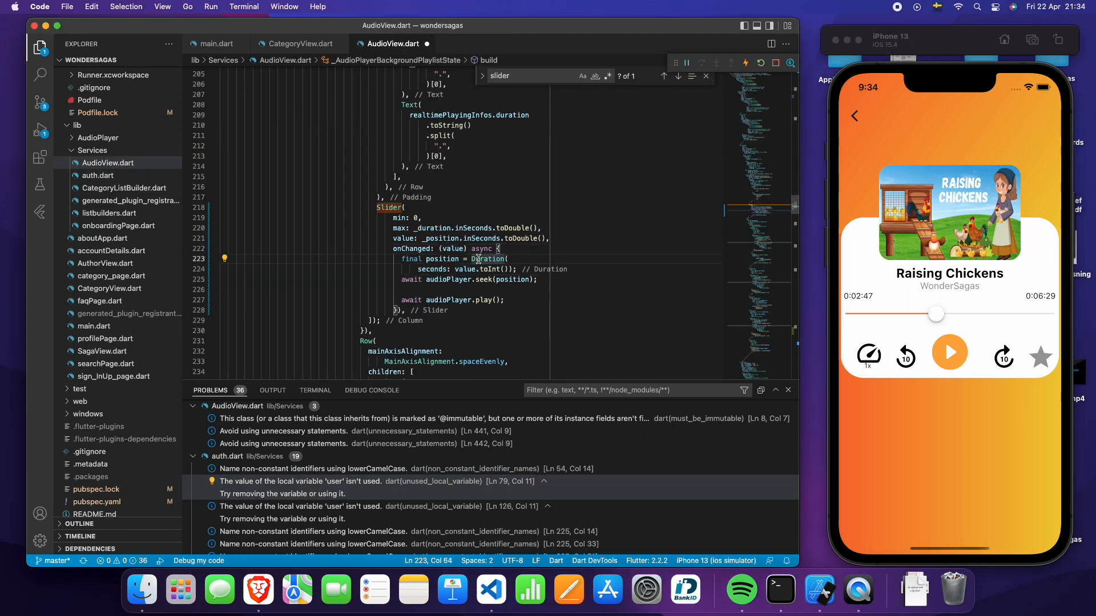
# - Surround the Slider onChanged seek-and-play statements with setState via the quick-fix menu
pyautogui.click(225, 259)
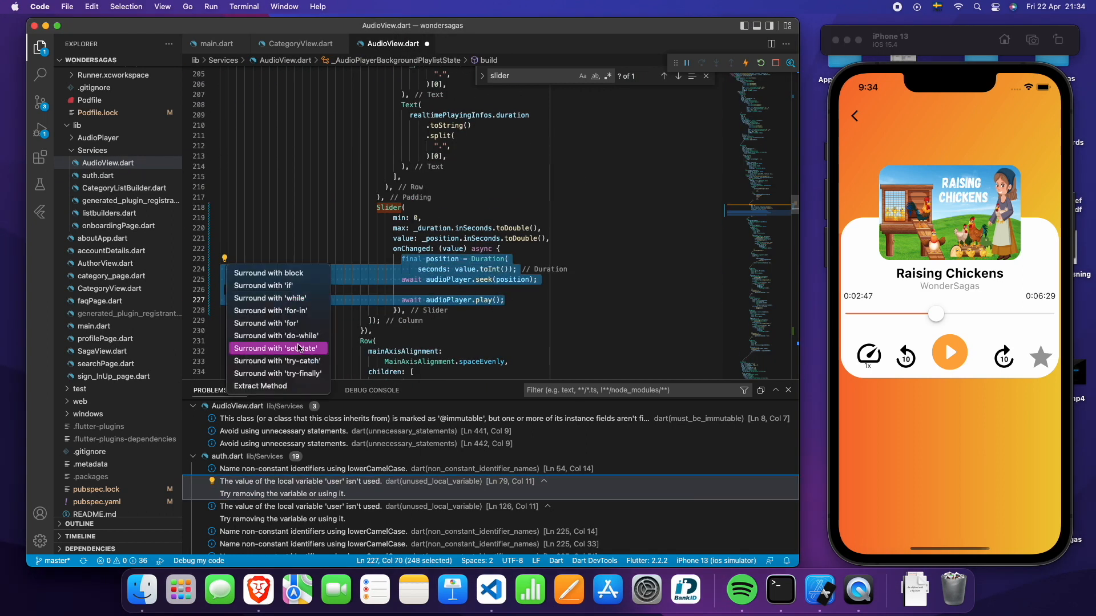
pyautogui.click(278, 349)
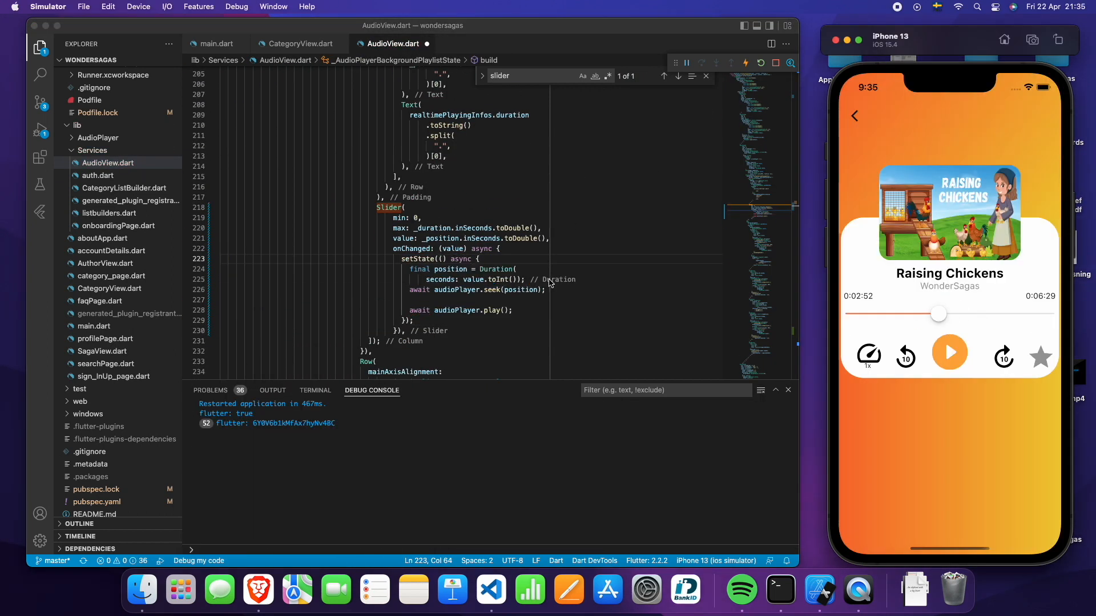